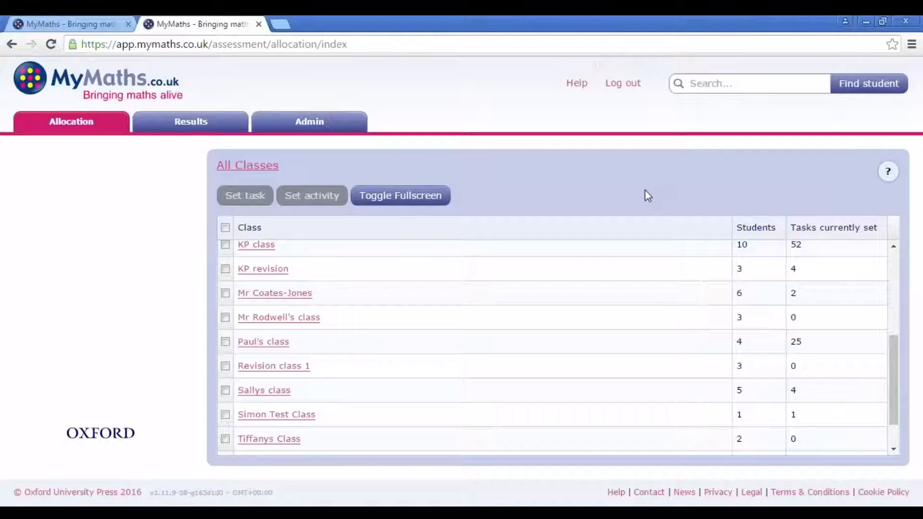
{"action": "mouse_move", "coordinate": [112, 100]}
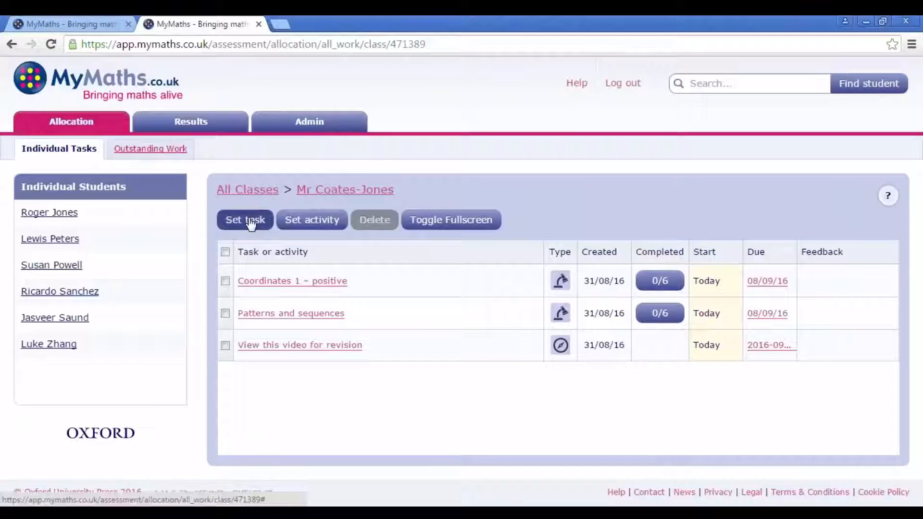
{"action": "left_click", "coordinate": [245, 220]}
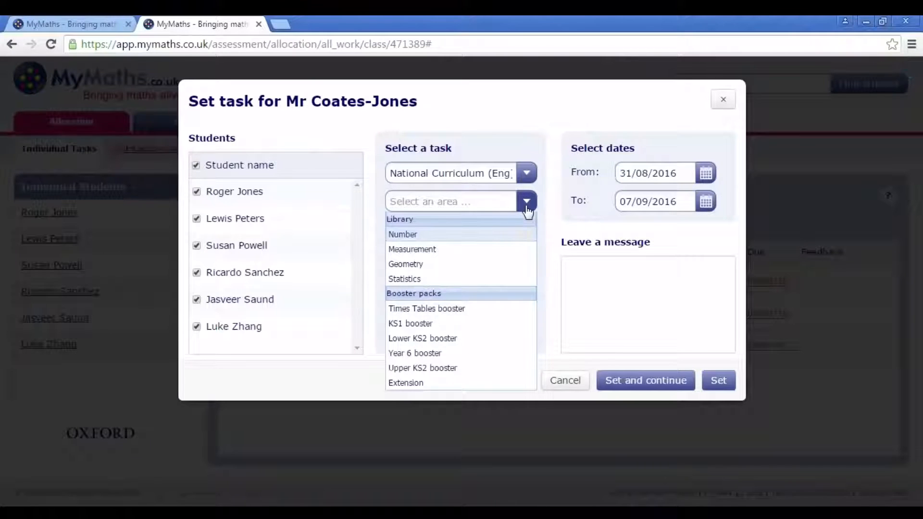
{"action": "left_click", "coordinate": [414, 354]}
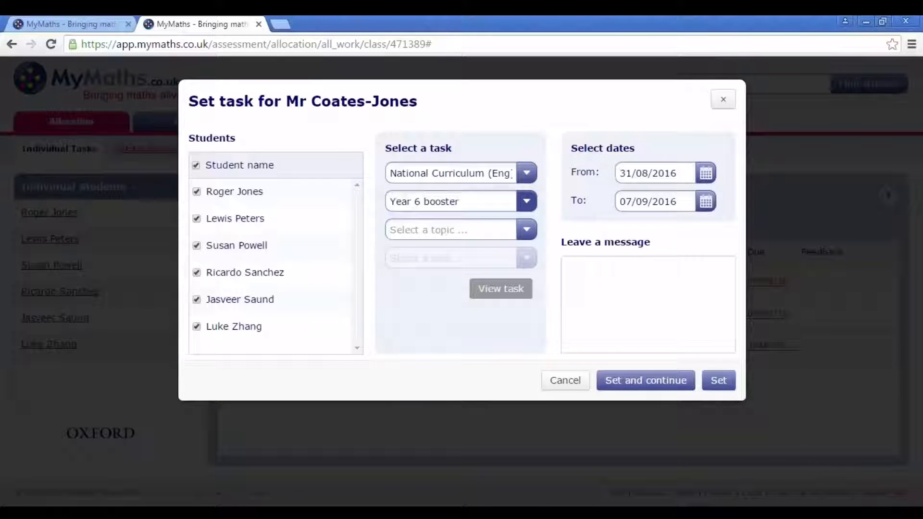
{"action": "left_click", "coordinate": [525, 229]}
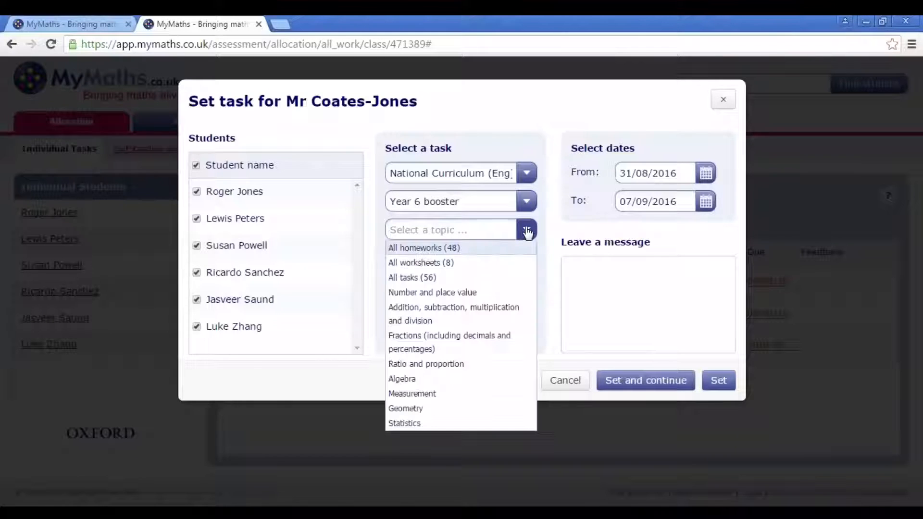
{"action": "mouse_move", "coordinate": [480, 254]}
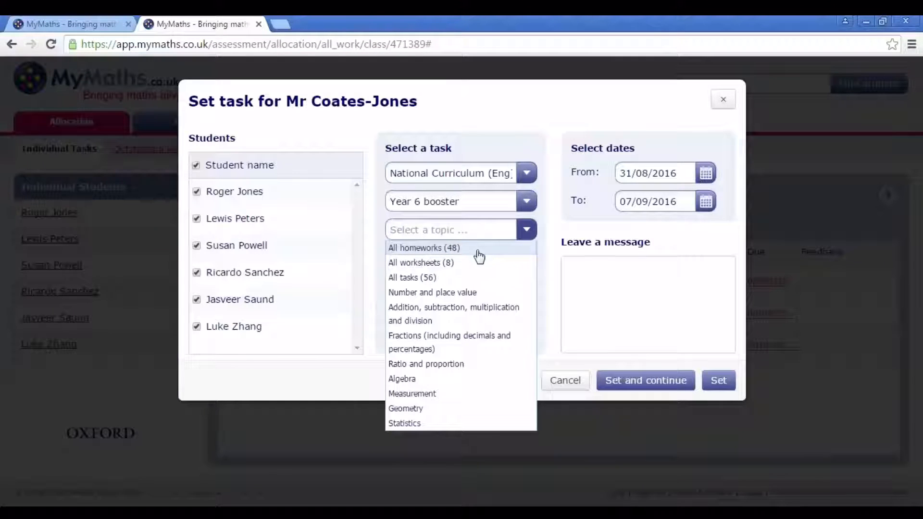
{"action": "mouse_move", "coordinate": [465, 262]}
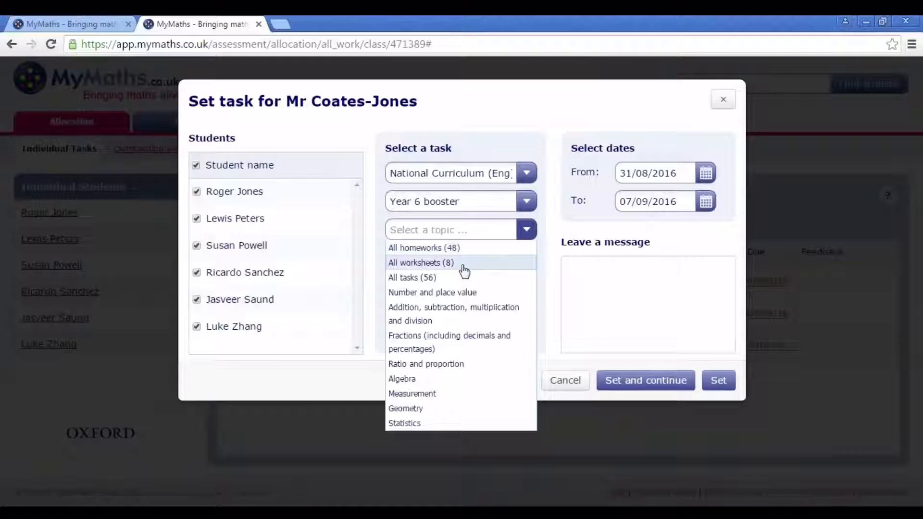
{"action": "mouse_move", "coordinate": [424, 277]}
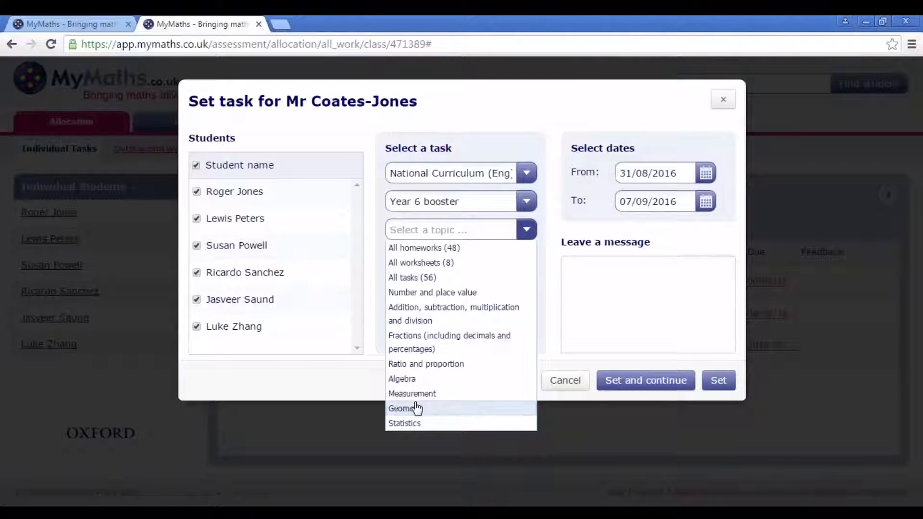
{"action": "left_click", "coordinate": [421, 263]}
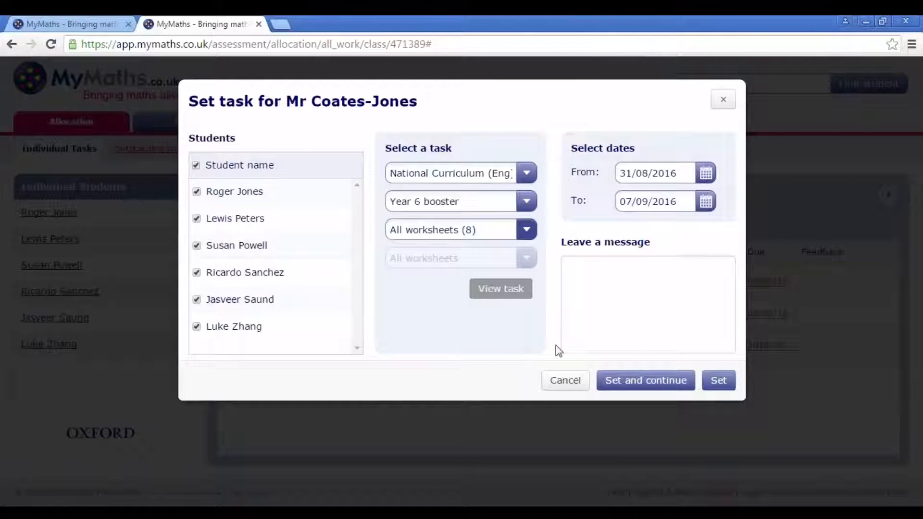
{"action": "left_click", "coordinate": [706, 201]}
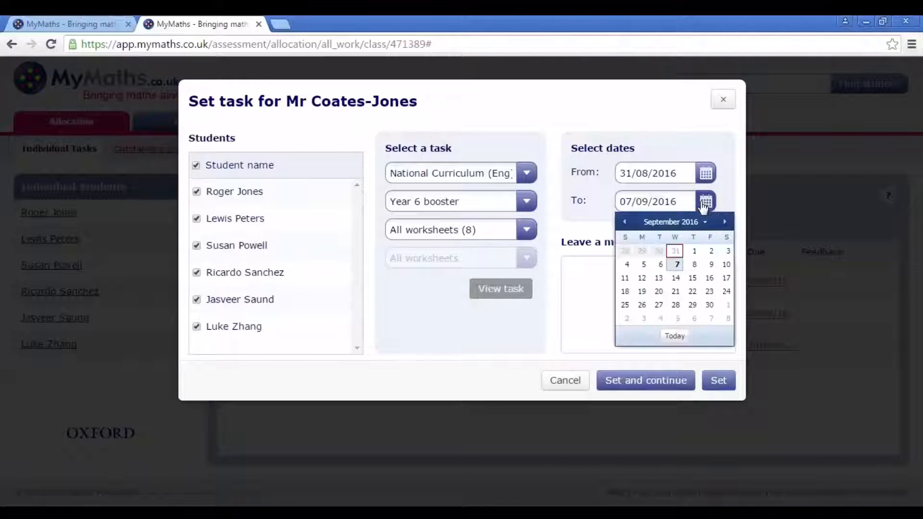
- Pick 8 September 2016 as the To date and leave the message 'Good luck!'
{"action": "left_click", "coordinate": [694, 265]}
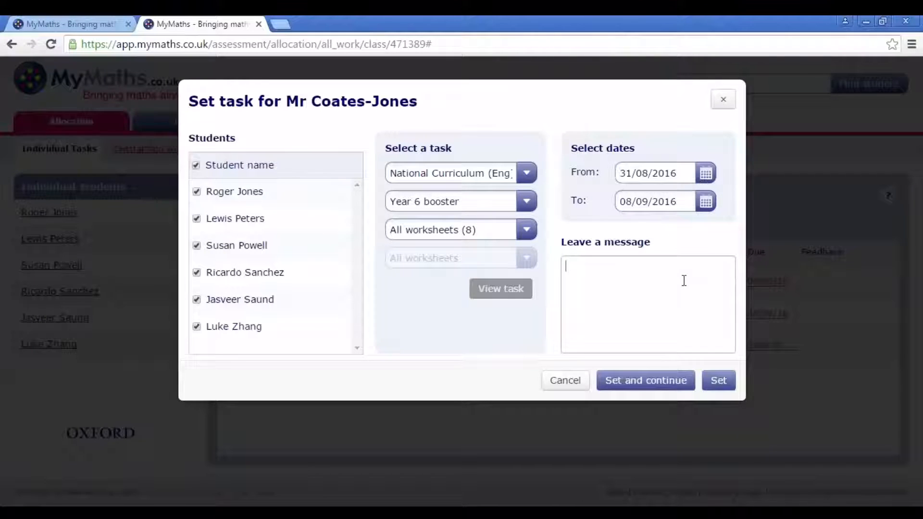
{"action": "type", "text": "Good"}
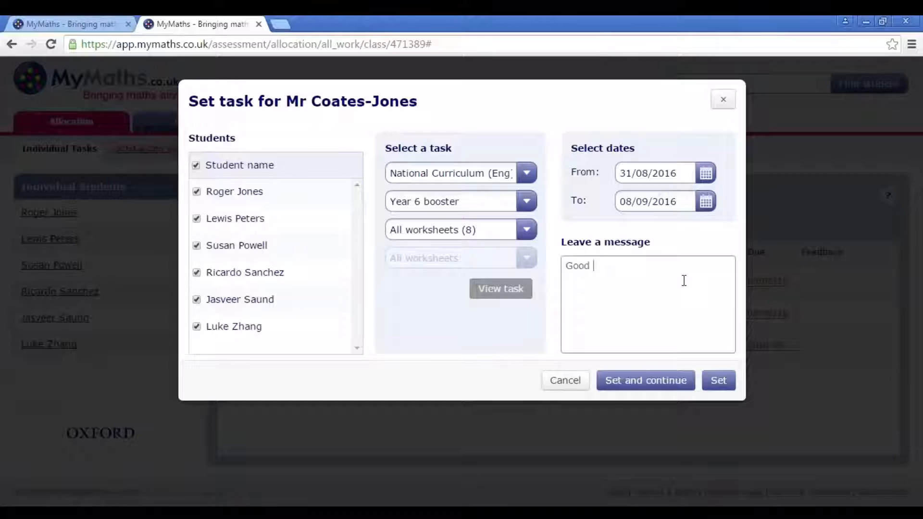
{"action": "type", "text": "luck!"}
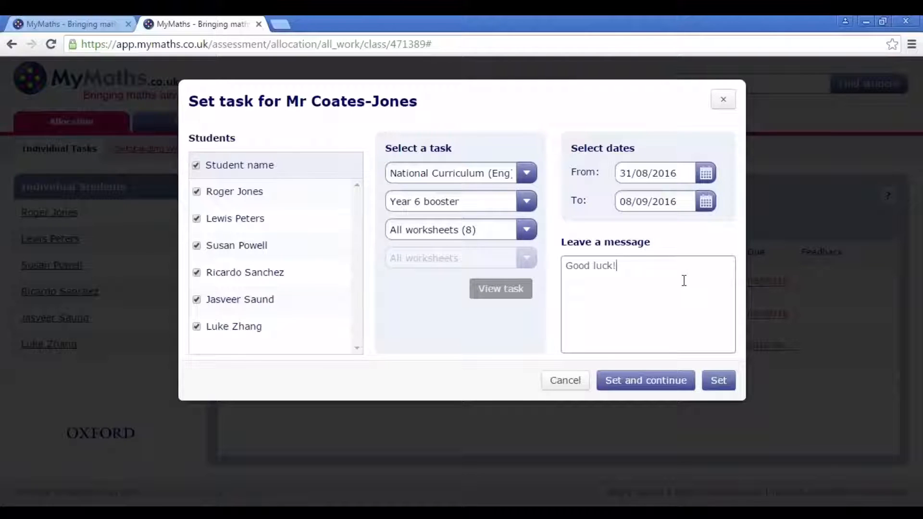